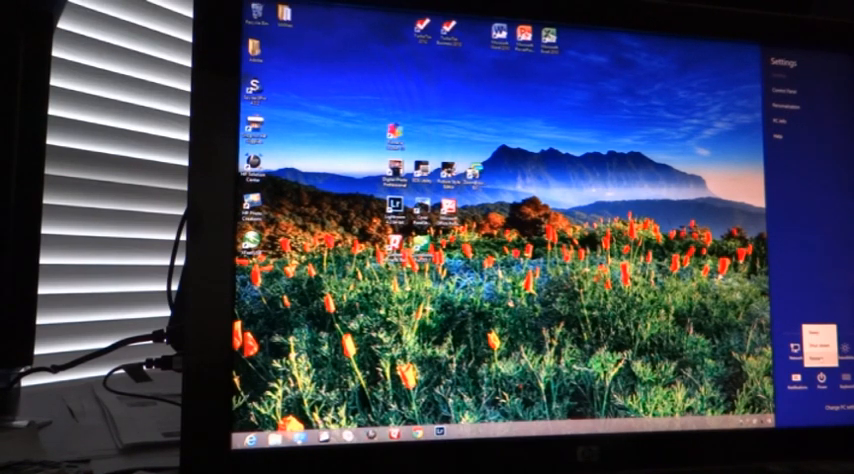
# Choose Restart from the Windows 8 Power menu to reboot the computer.
pyautogui.click(800, 375)
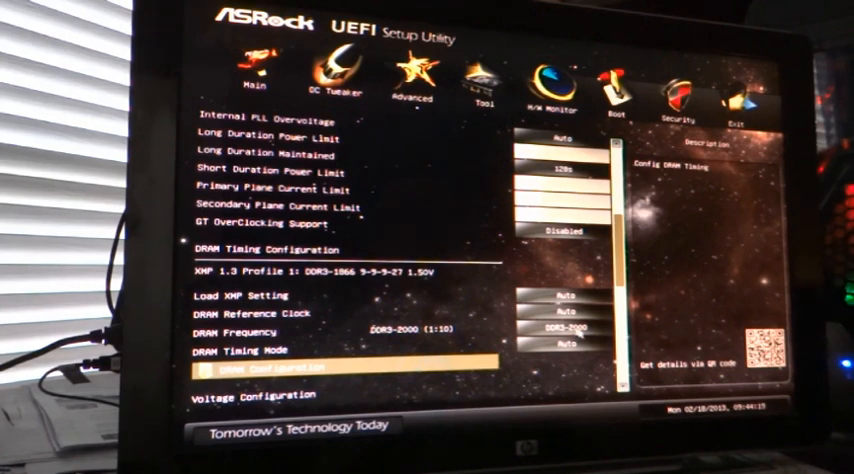
# Scroll through OC Tweaker's DRAM and voltage values, then switch to the Boot page.
pyautogui.scroll(-3)
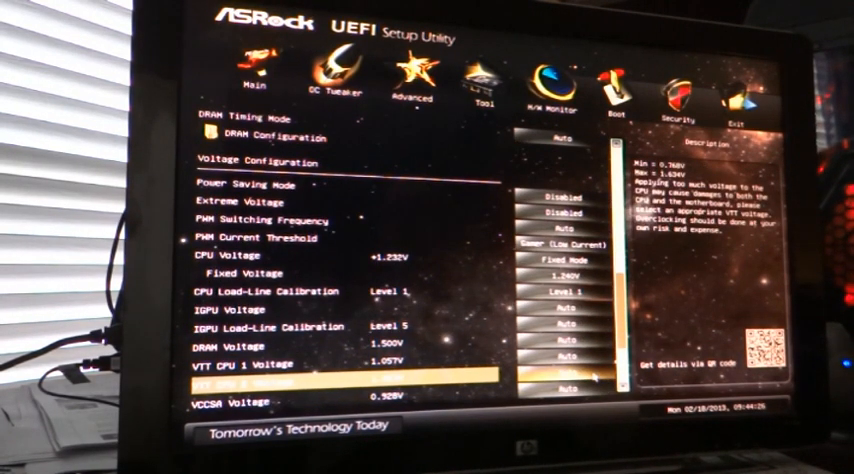
pyautogui.scroll(-3)
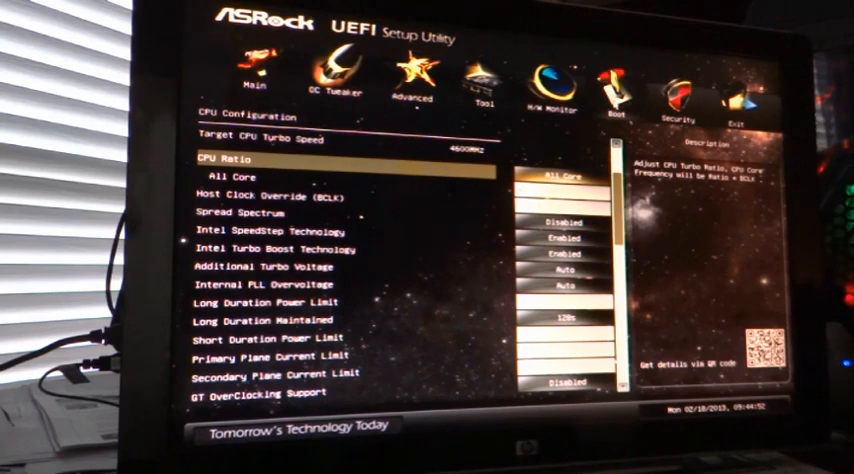
pyautogui.click(611, 95)
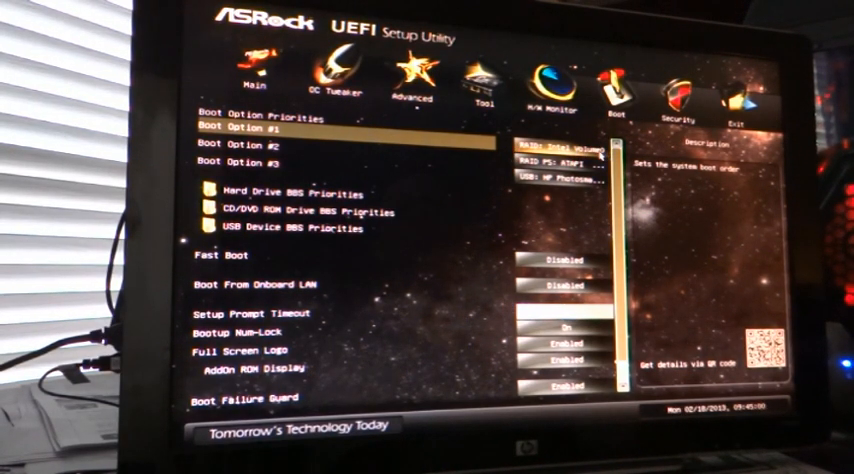
# Move from the boot priorities, Intel RAID volume first, to the H/W Monitor readings.
pyautogui.press('down')
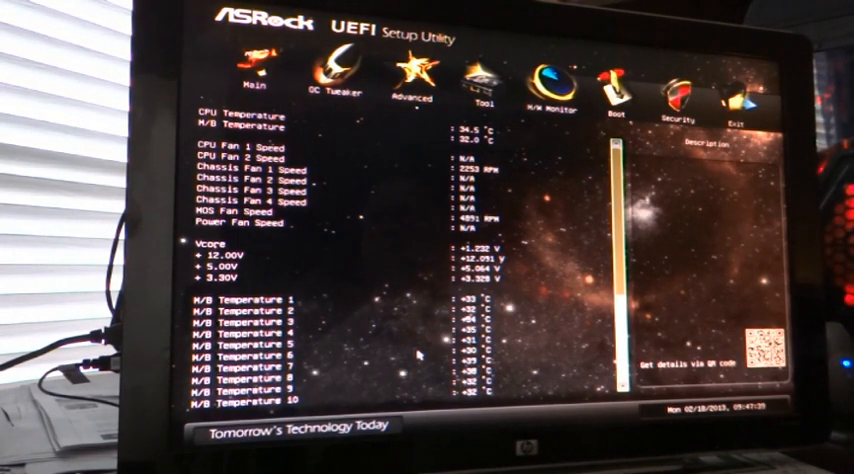
# Go to Advanced > Storage Configuration to see the connected SanDisk and Seagate drives.
pyautogui.click(400, 90)
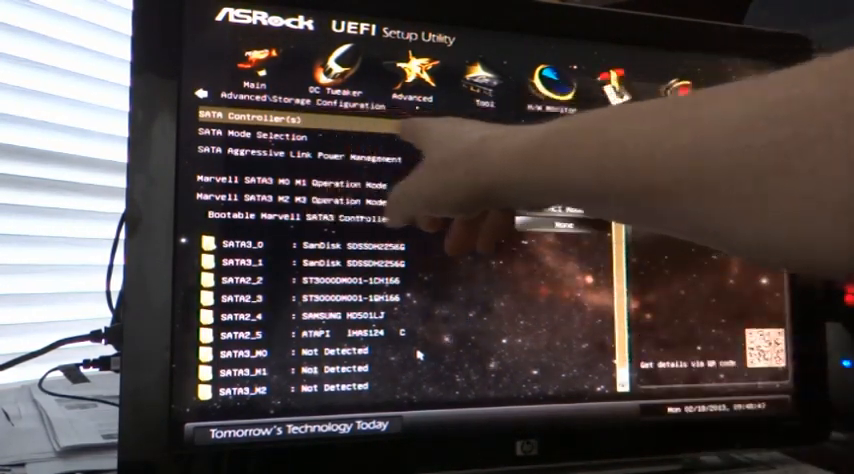
# Open the SATA Mode Selection choices to pick RAID.
pyautogui.click(250, 117)
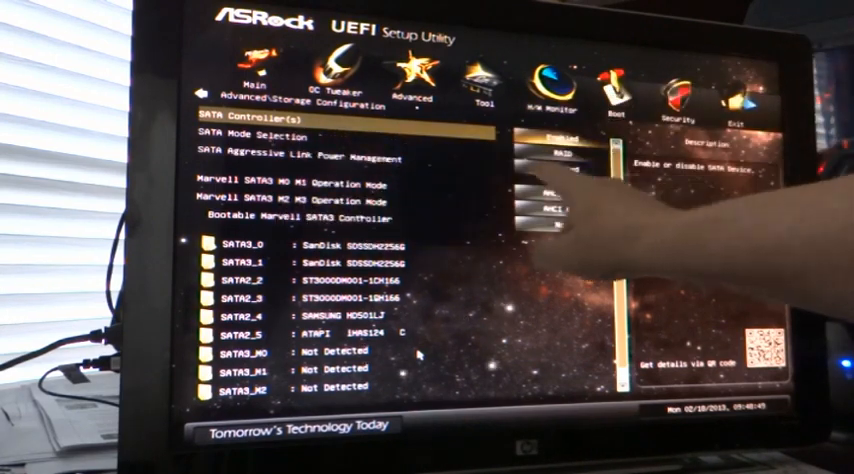